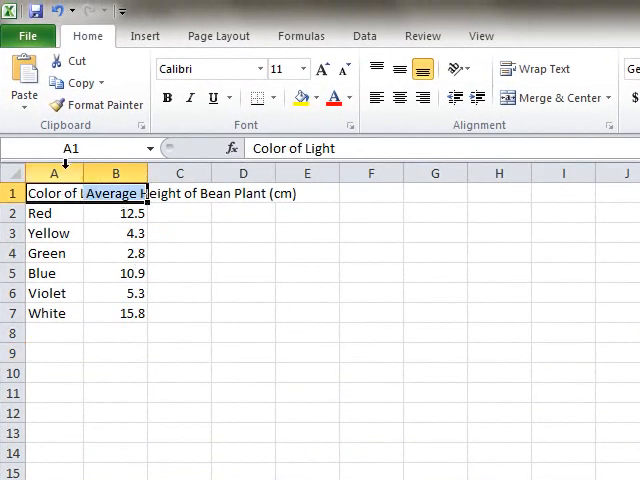
- Autofit column A so the full Color of Light heading shows
click(54, 172)
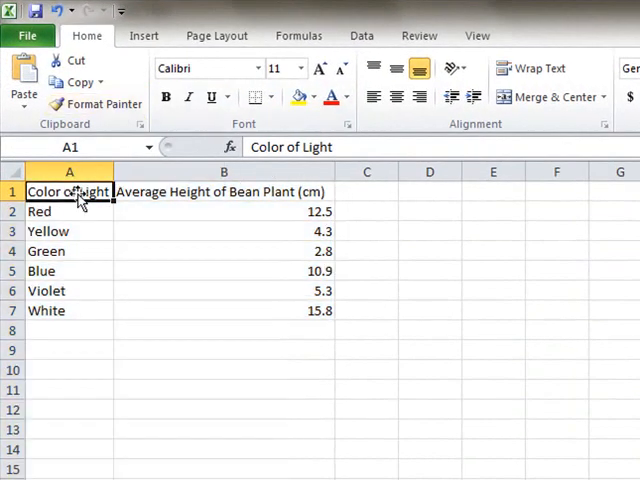
- Select the light-colour and plant-height table A1:B7 and go to the Insert ribbon
drag(68, 192, 284, 272)
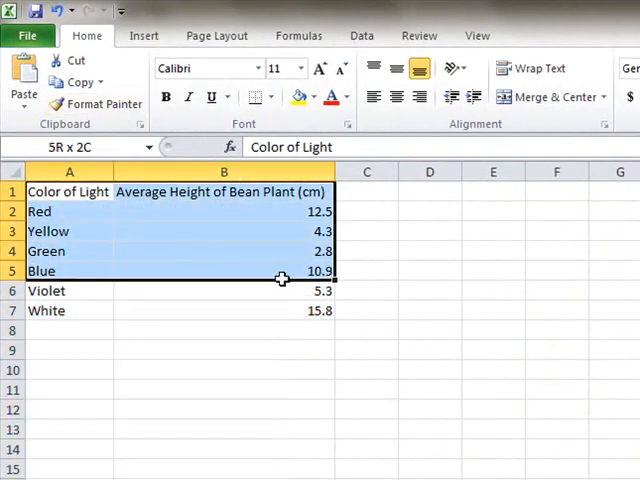
drag(284, 280, 284, 312)
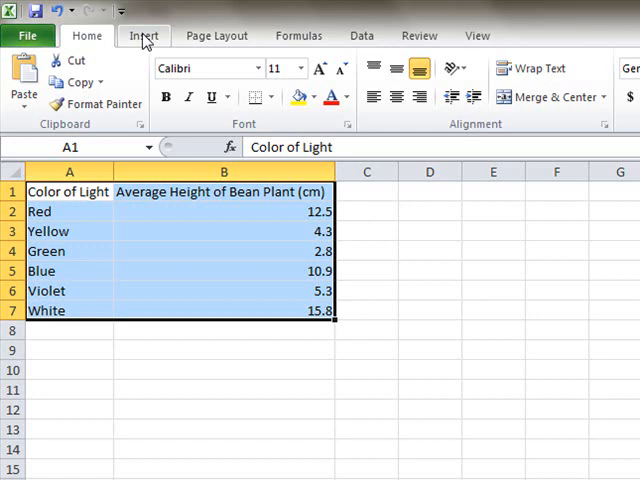
click(144, 36)
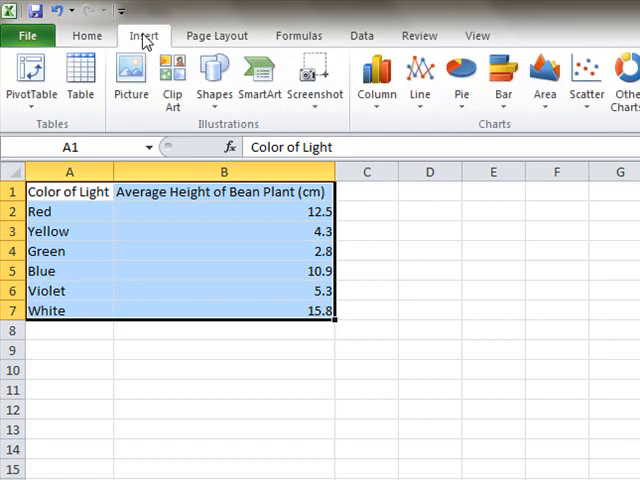
mouse_move(152, 36)
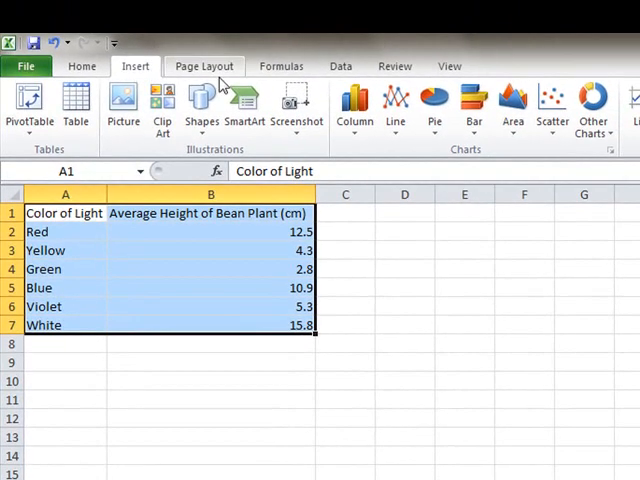
mouse_move(472, 104)
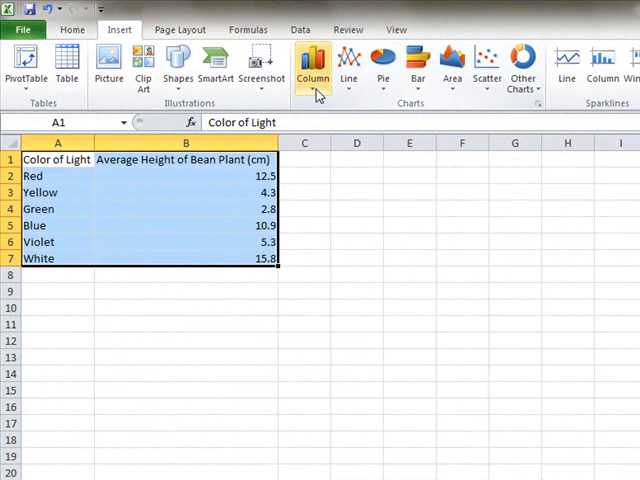
- Insert a 2-D Clustered Column chart of average bean plant height by light colour
click(312, 60)
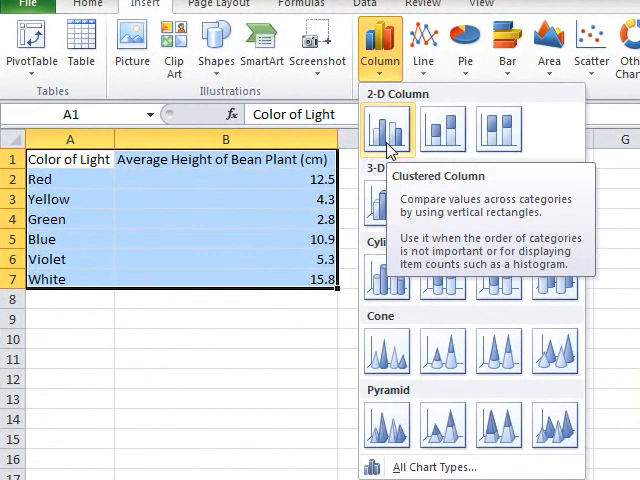
click(388, 130)
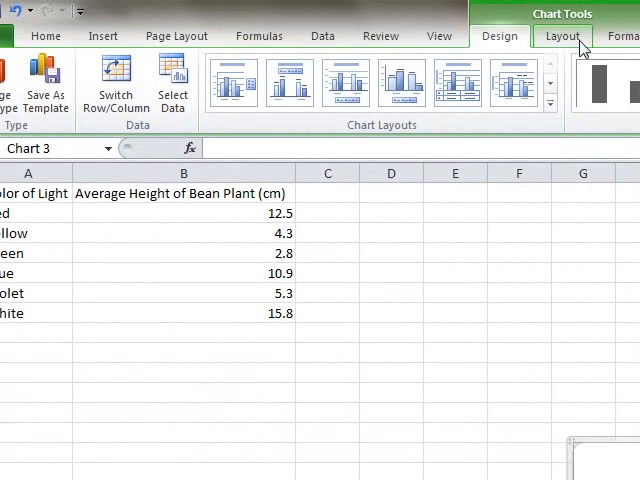
- Add a Title Below Axis to the chart's primary horizontal axis via Chart Tools Layout
click(564, 36)
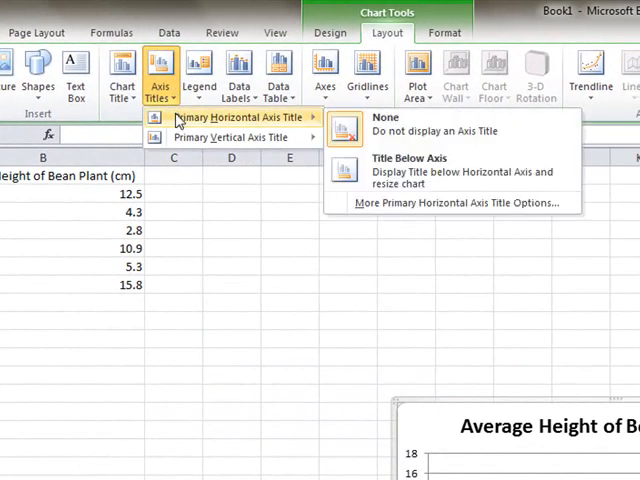
mouse_move(390, 126)
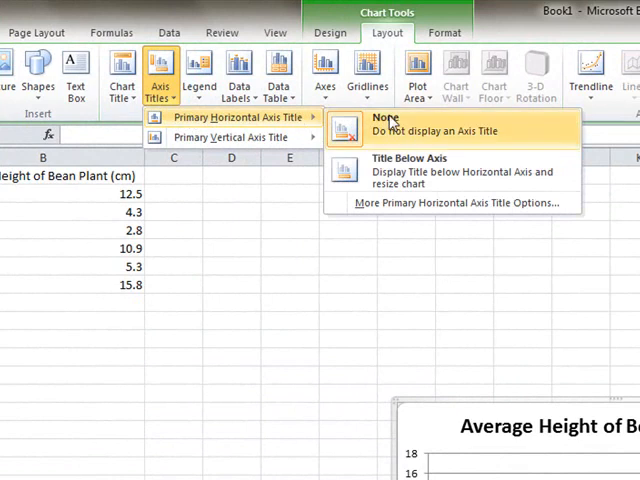
mouse_move(396, 170)
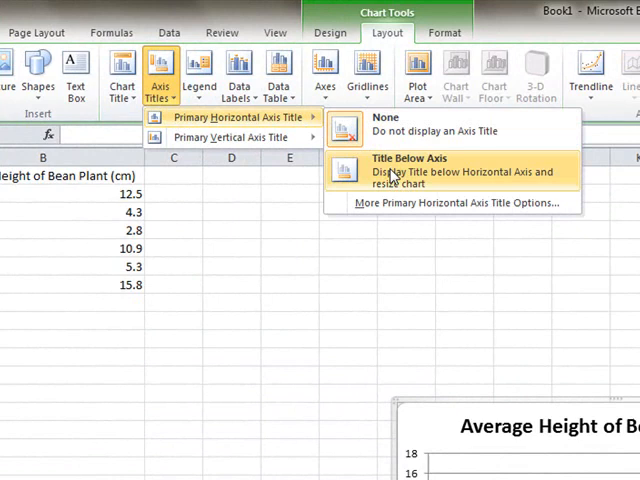
click(408, 172)
text(Color of Light)
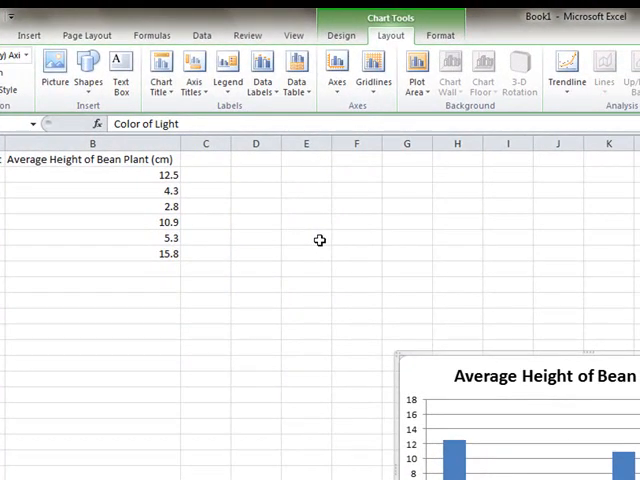
mouse_move(192, 72)
text(Average H)
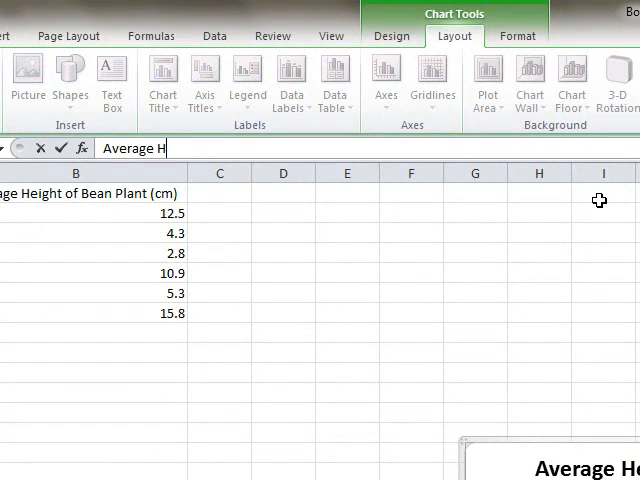
- Rewrite the vertical axis title to 'Average Height of Bean Plant in cm.'
text(eight of Bean plant)
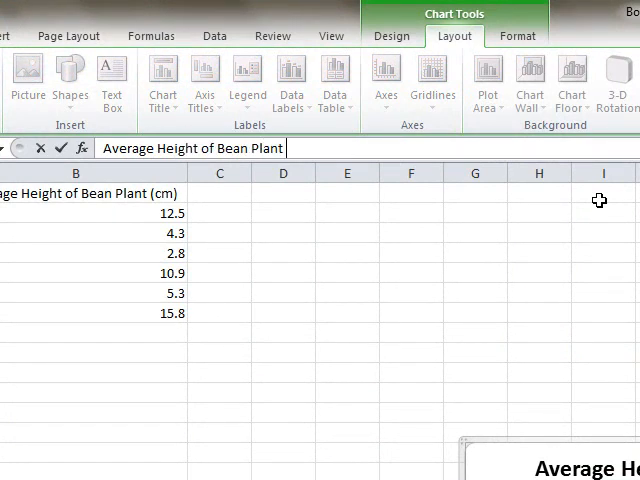
text(in cm)
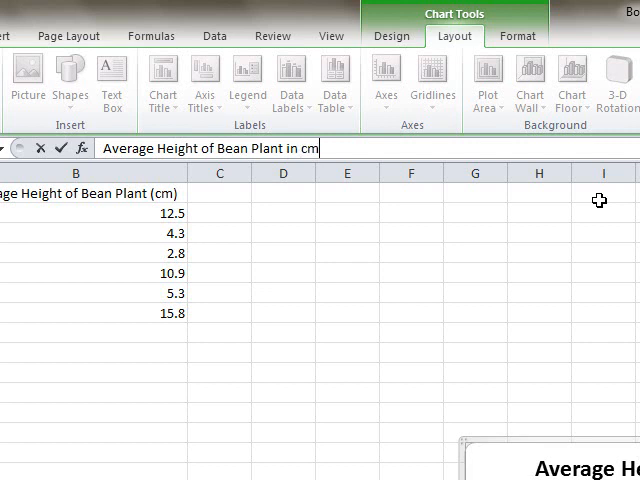
text(.)
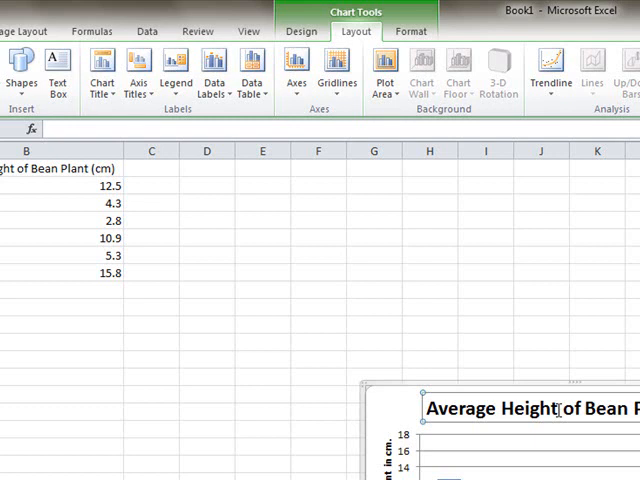
- Retitle the chart 'The Effect of Light Color on Plant Height'
text(The Effect of Light Color on)
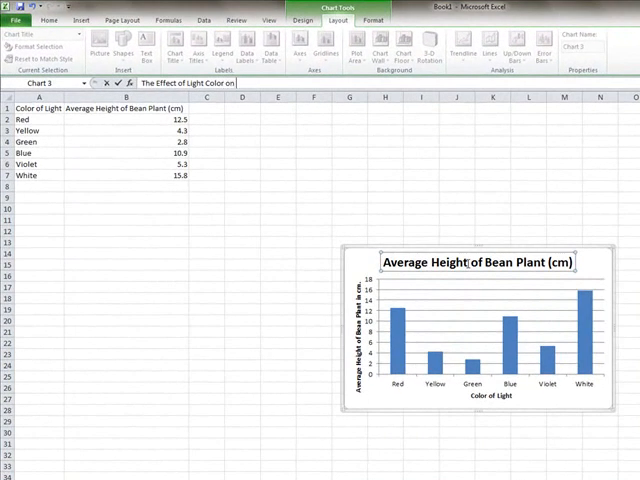
text(Plant Height)
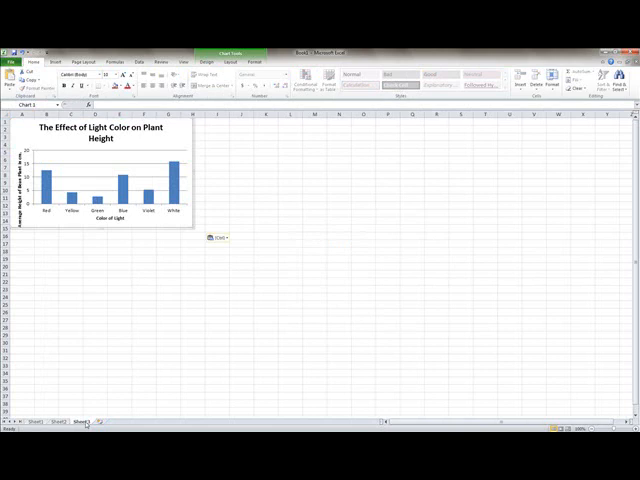
mouse_move(200, 220)
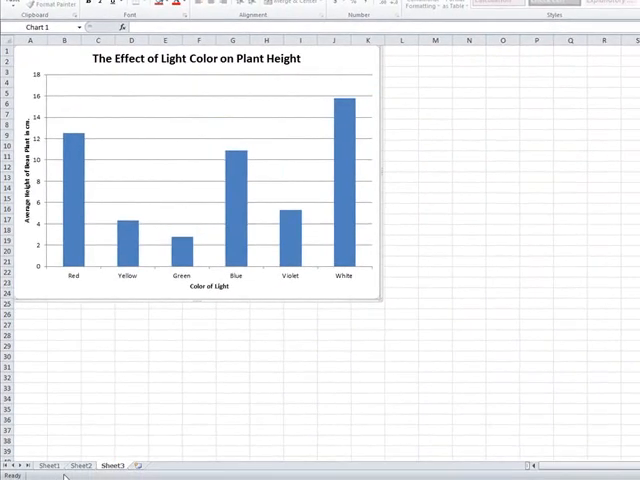
- Switch to the oxygen data sheet and select the oxygen and green color intensity columns A1:B7
click(80, 466)
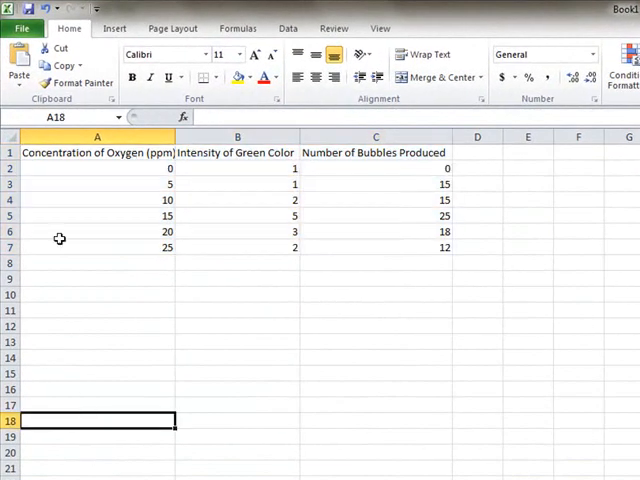
click(96, 152)
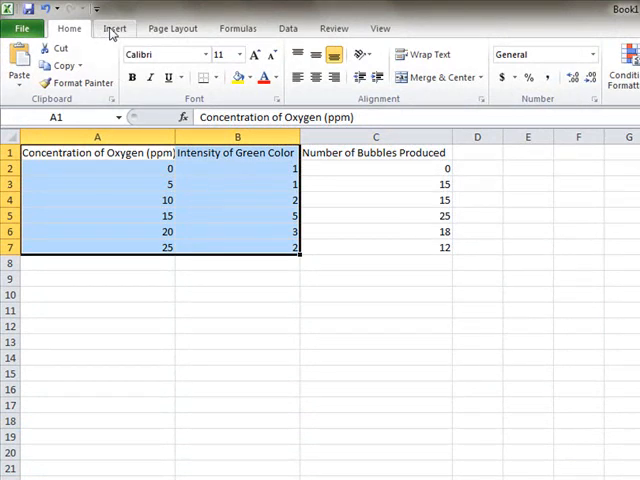
- Insert a Scatter with Smooth Lines chart of the oxygen data, titled Intensity of Green Color
click(110, 28)
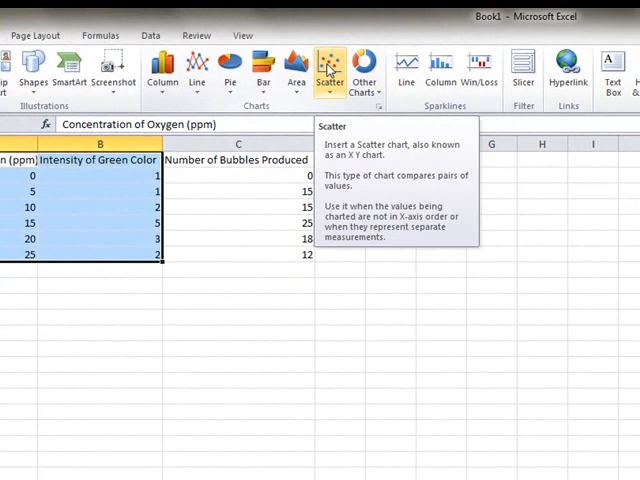
click(328, 64)
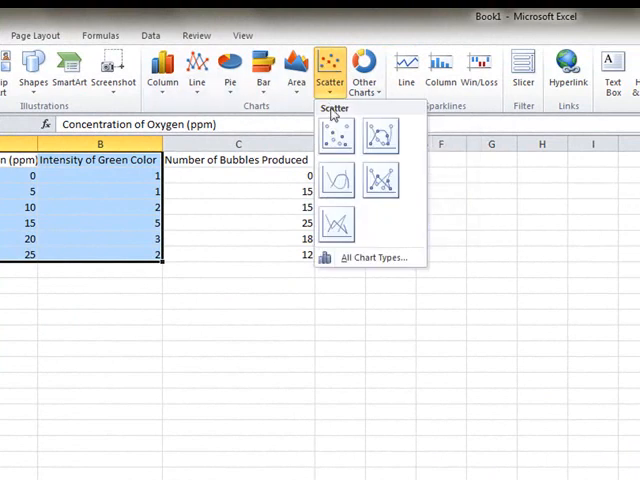
mouse_move(338, 180)
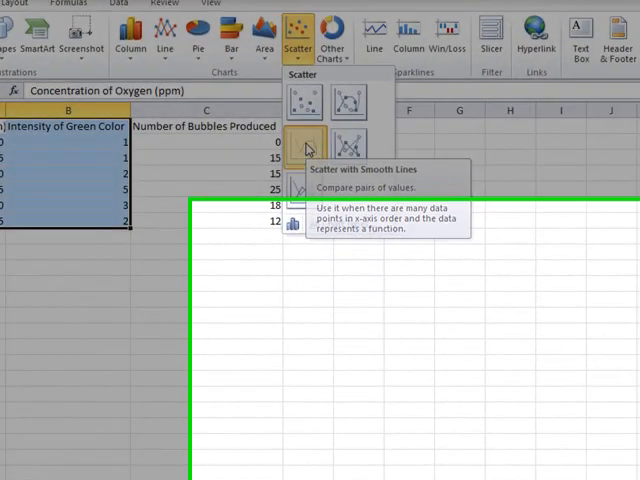
click(304, 144)
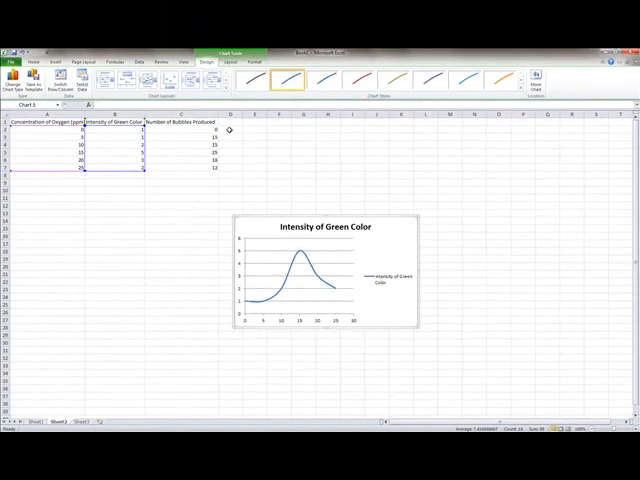
- Extend the selection to all three oxygen columns A1:C7 including Number of Bubbles Produced, back on Home
click(468, 44)
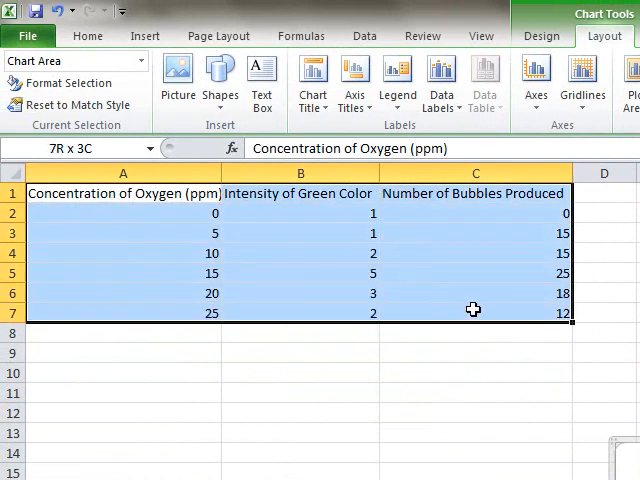
click(88, 36)
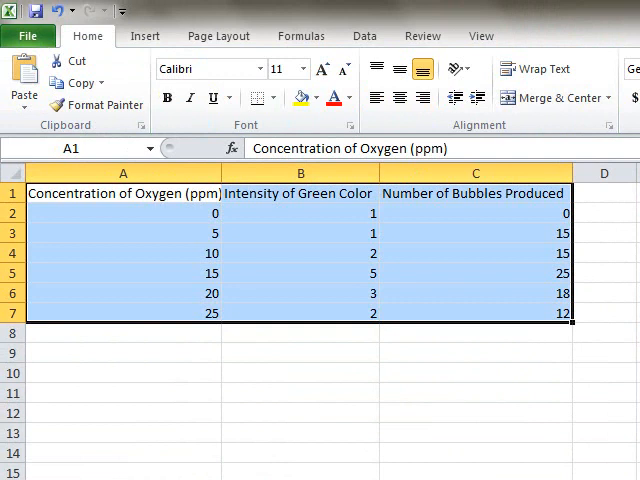
mouse_move(152, 28)
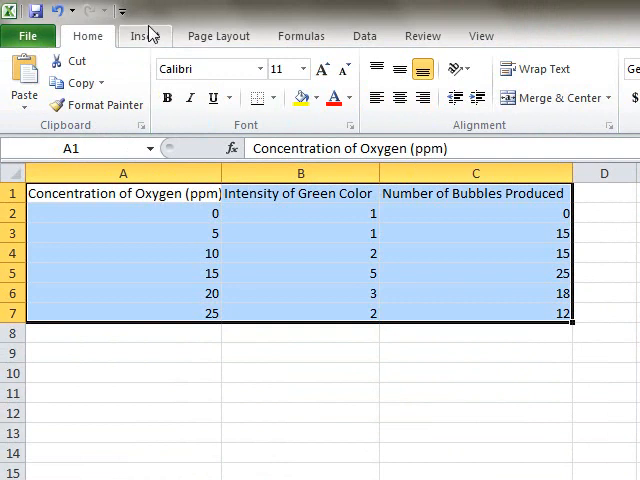